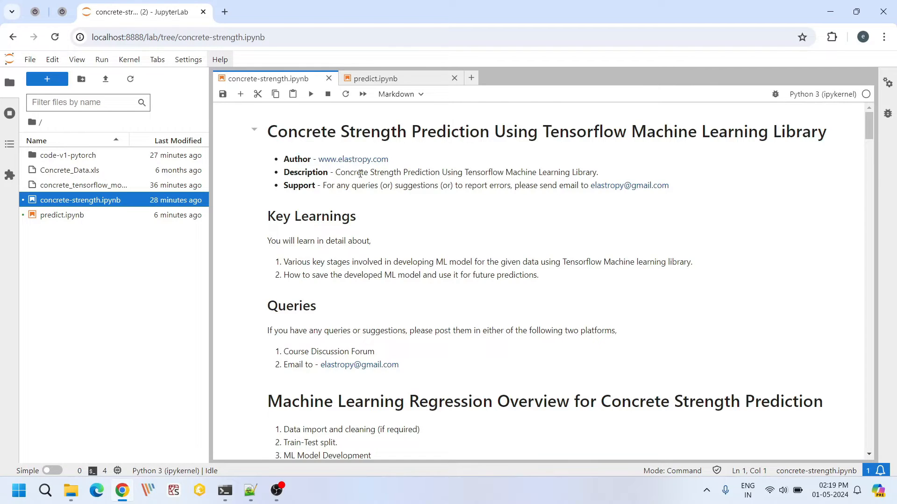
Review the 'Machine Learning Regression Overview' and highlight its six numbered steps
scroll("down", 3)
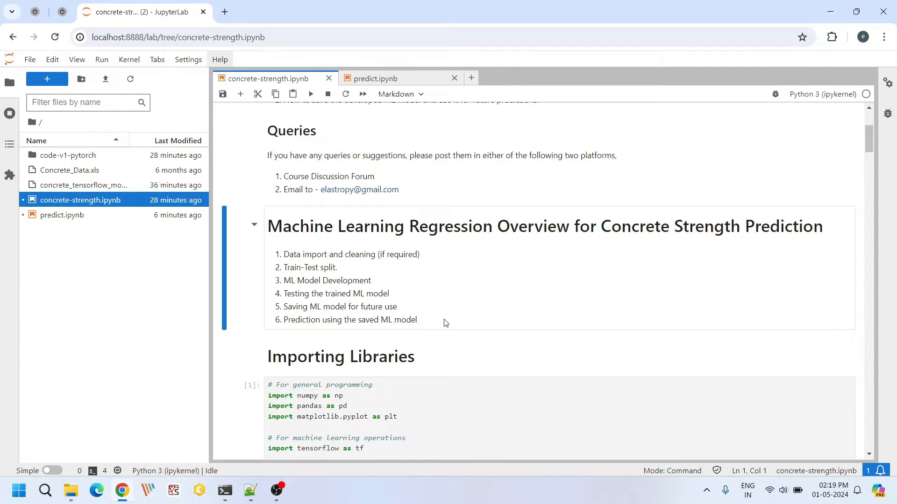
left_click_drag(284, 254, 417, 319)
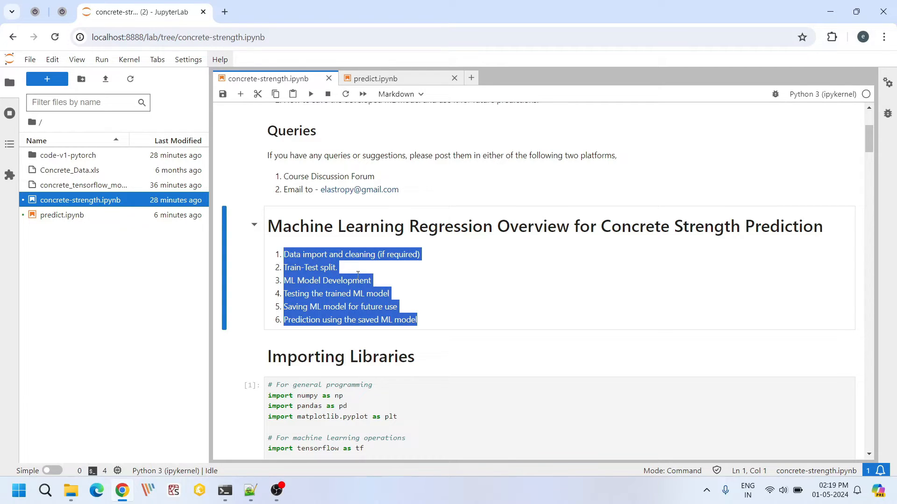
scroll("down", 3)
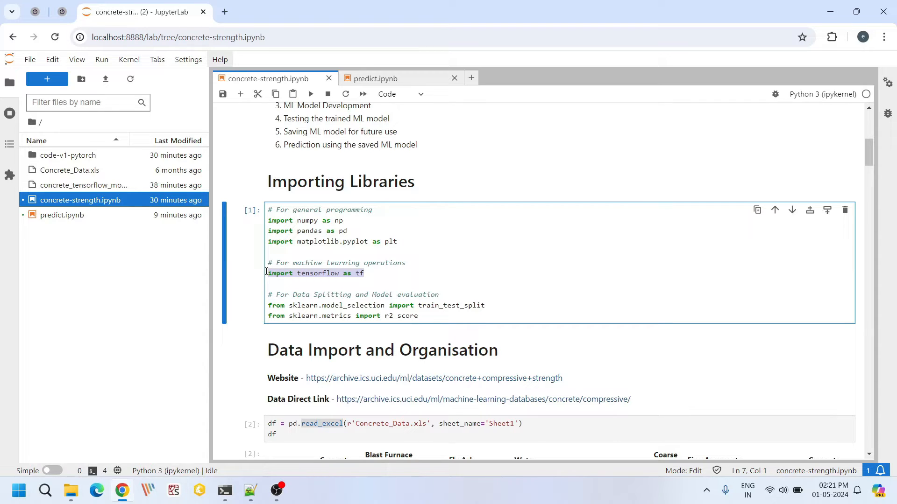
Review the loaded concrete dataframe output and focus the read_excel data-loading cell
scroll("down", 3)
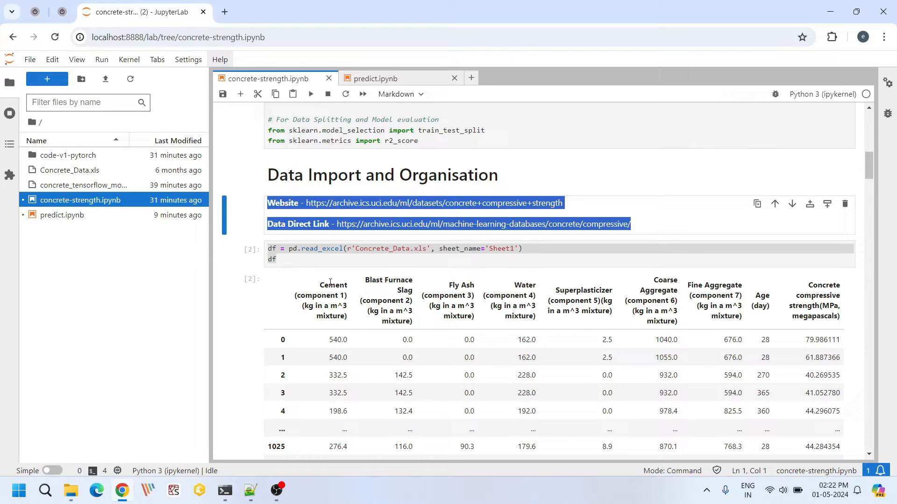
mouse_move(336, 283)
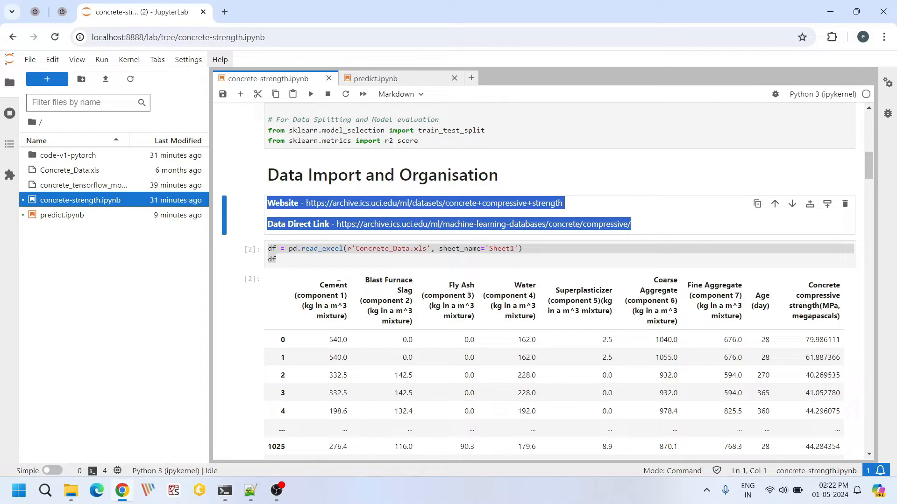
mouse_move(592, 286)
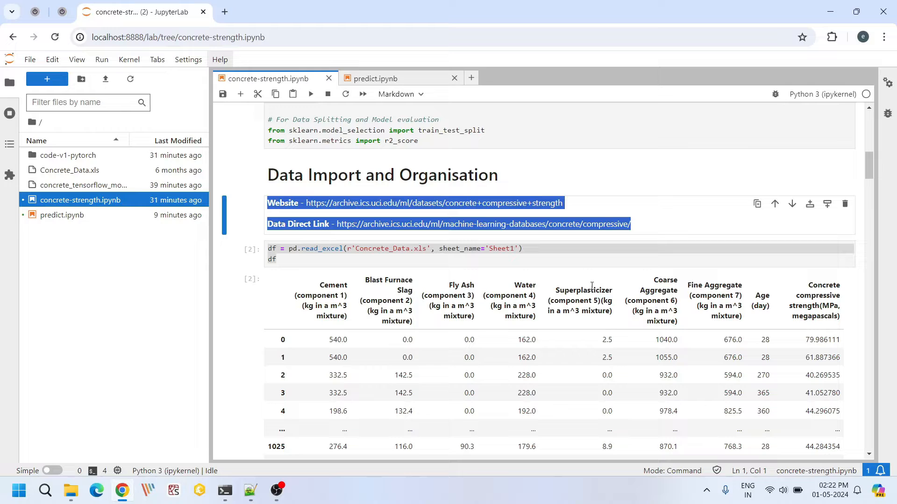
mouse_move(751, 292)
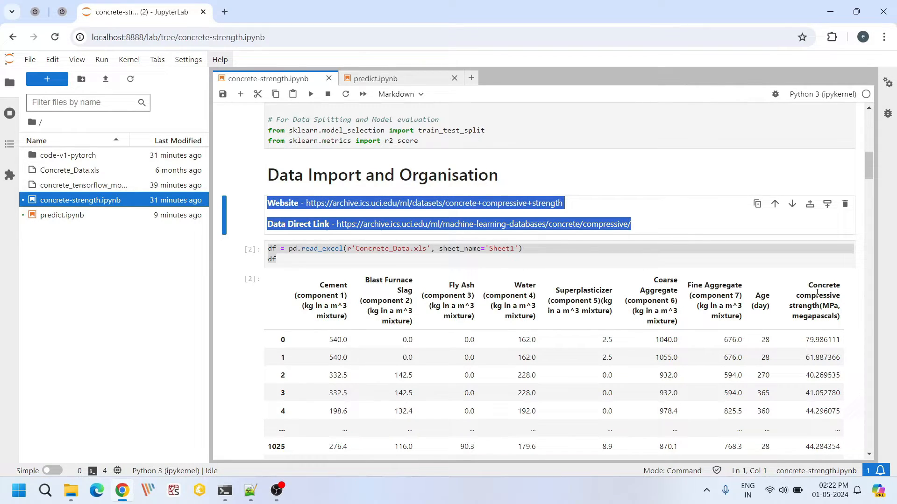
scroll("down", 3)
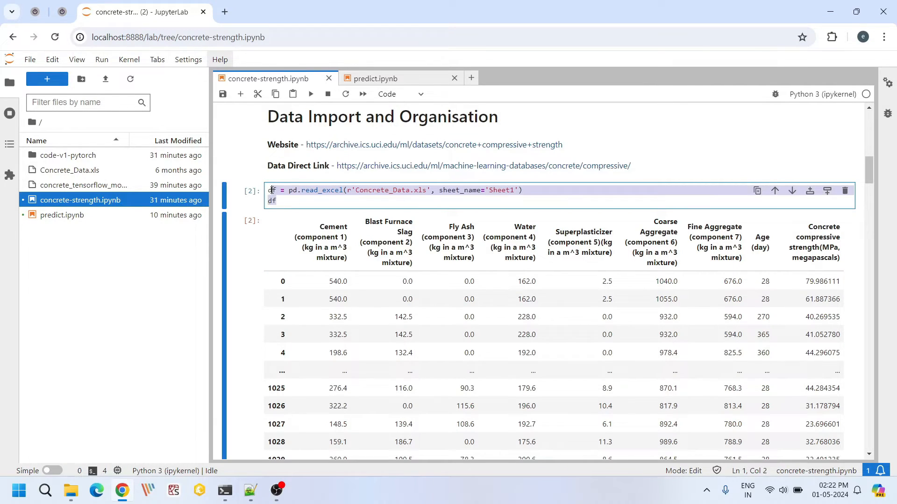
left_click(269, 189)
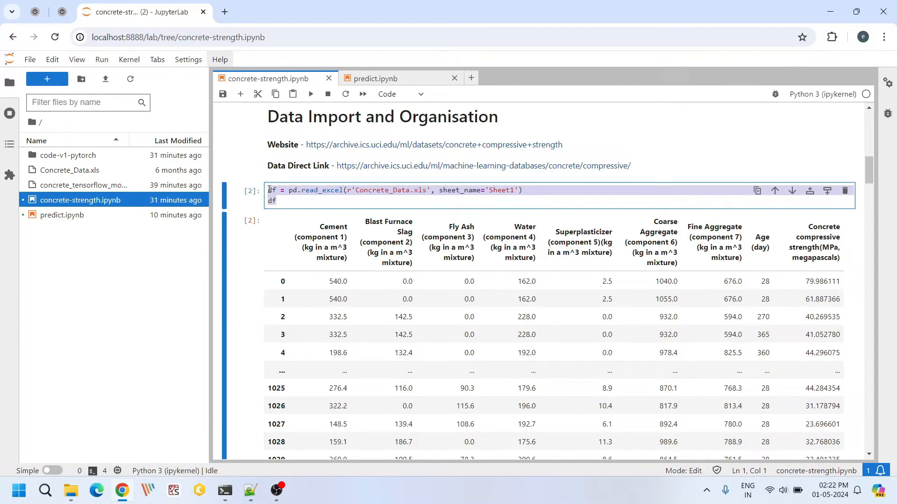
Focus the dataframe-to-numpy conversion code and highlight the sample count in its (1030, 8) shape output
scroll("down", 3)
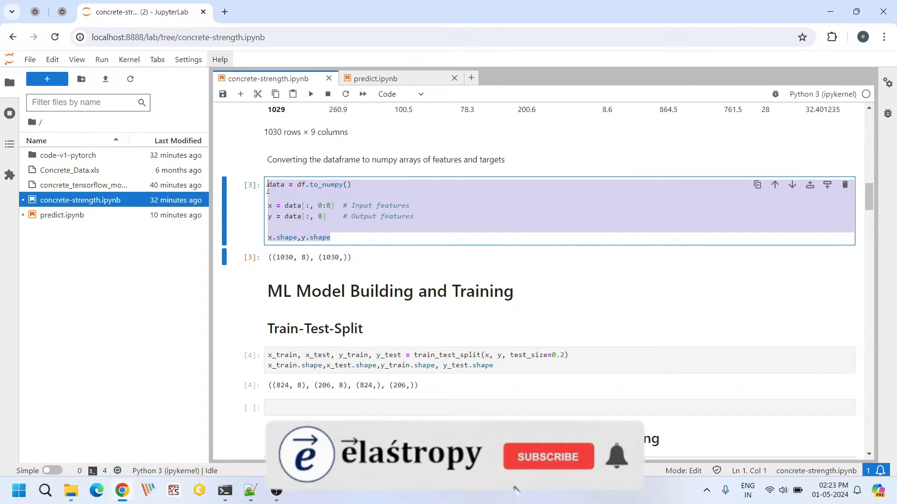
left_click(547, 457)
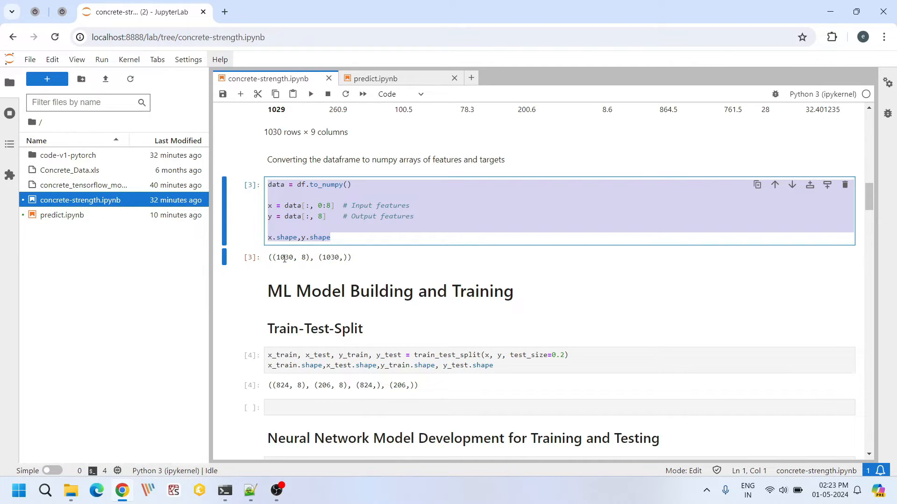
double_click(284, 257)
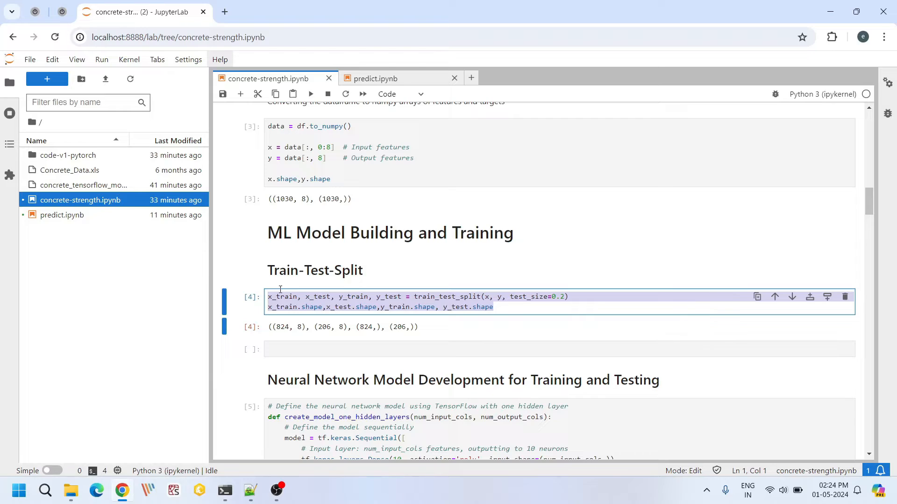
Point out the train_test_split call and highlight the 1030 total and 824 training sample counts
left_click(426, 296)
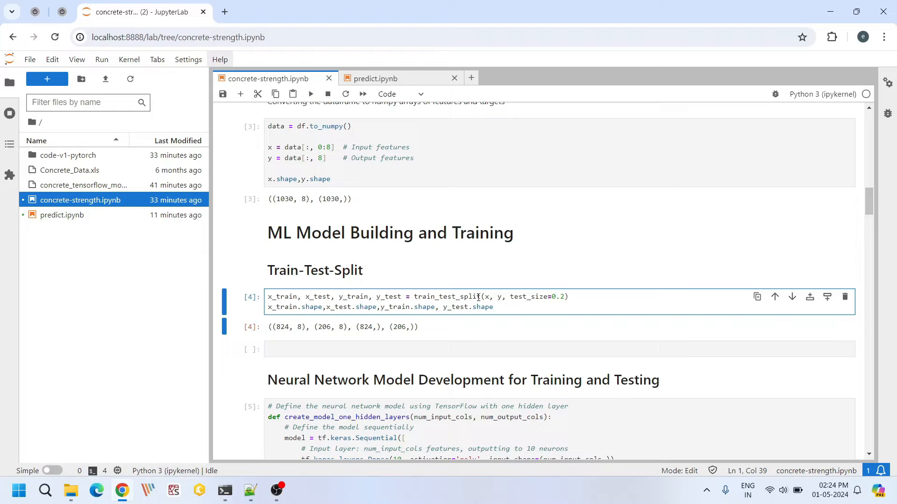
left_click(426, 296)
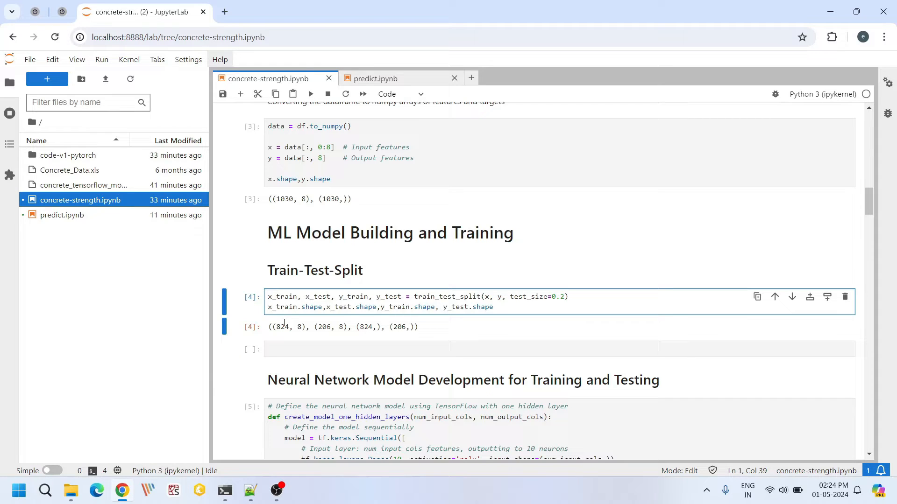
double_click(281, 327)
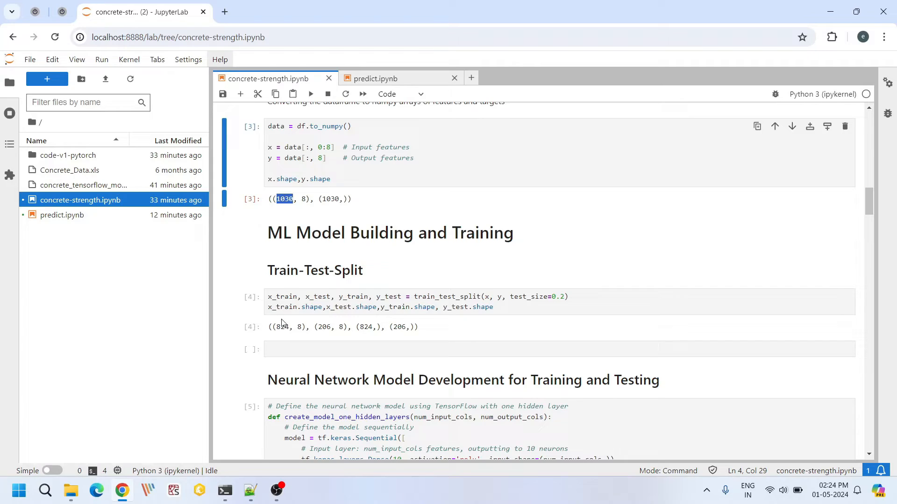
double_click(324, 327)
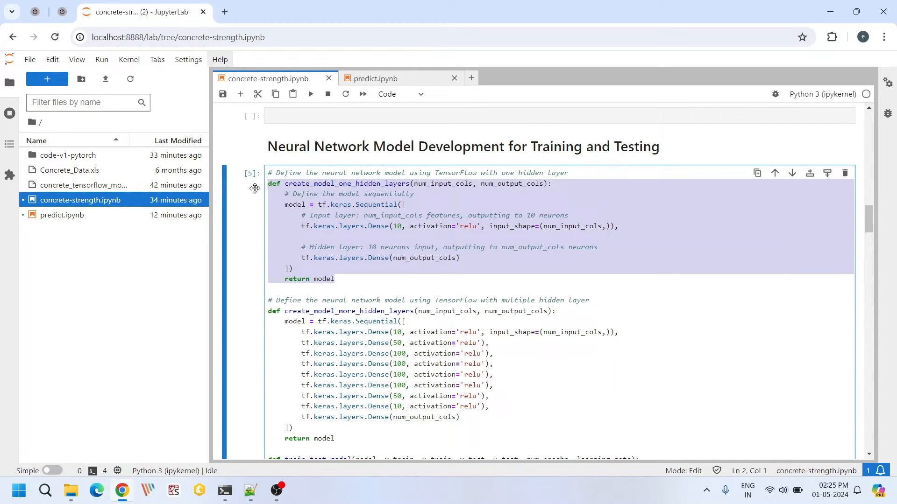
Highlight the one-hidden-layer and multi-layer create_model functions and their relu activation
left_click(267, 310)
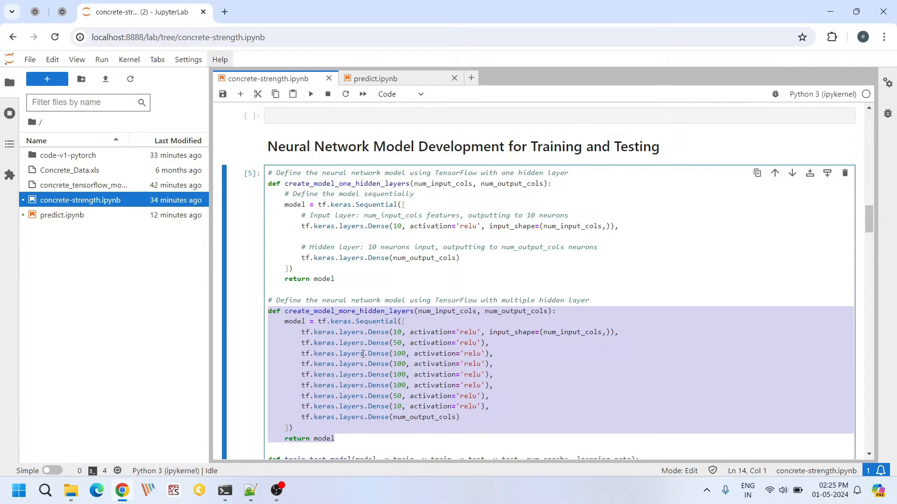
left_click(336, 279)
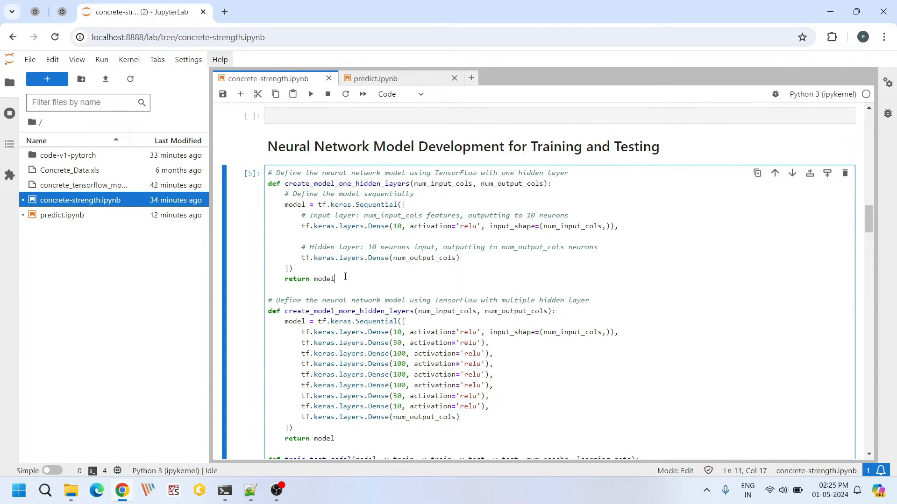
mouse_move(388, 226)
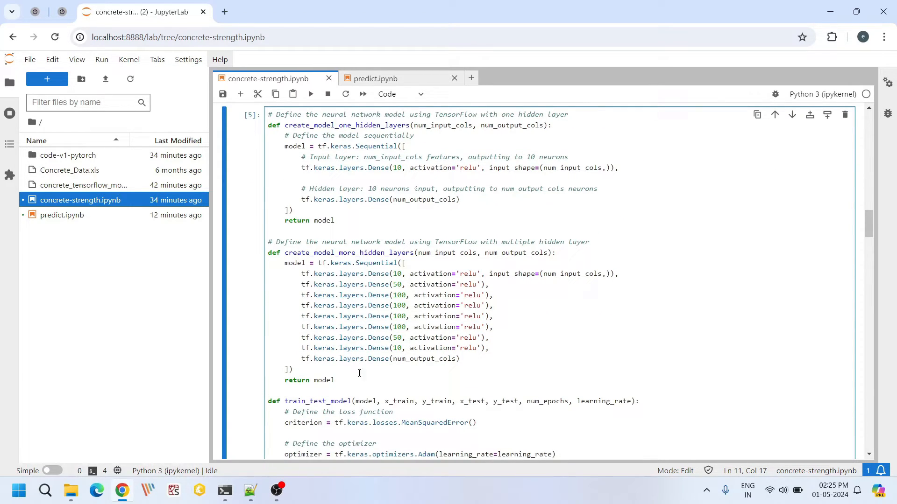
left_click_drag(301, 274, 488, 348)
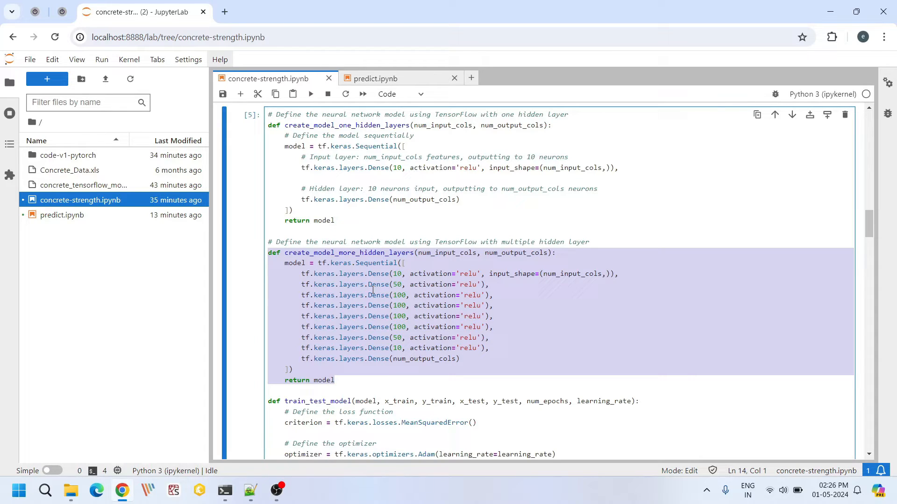
mouse_move(421, 291)
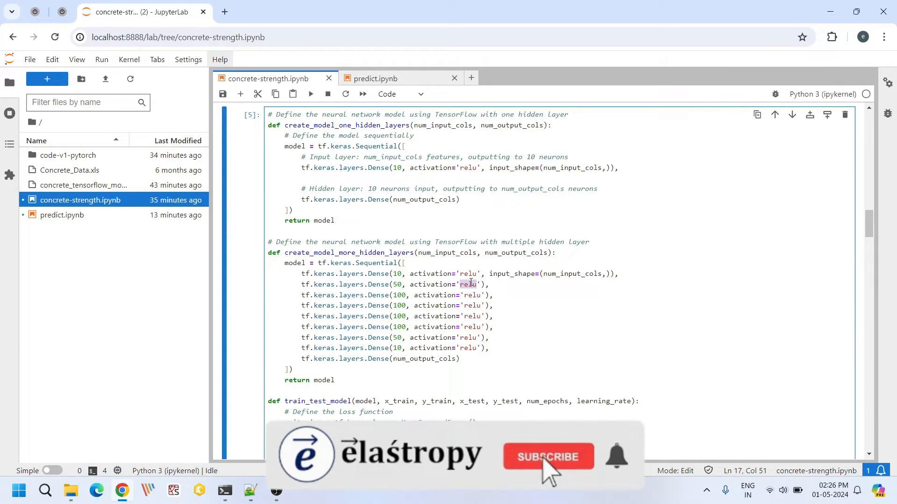
left_click(548, 457)
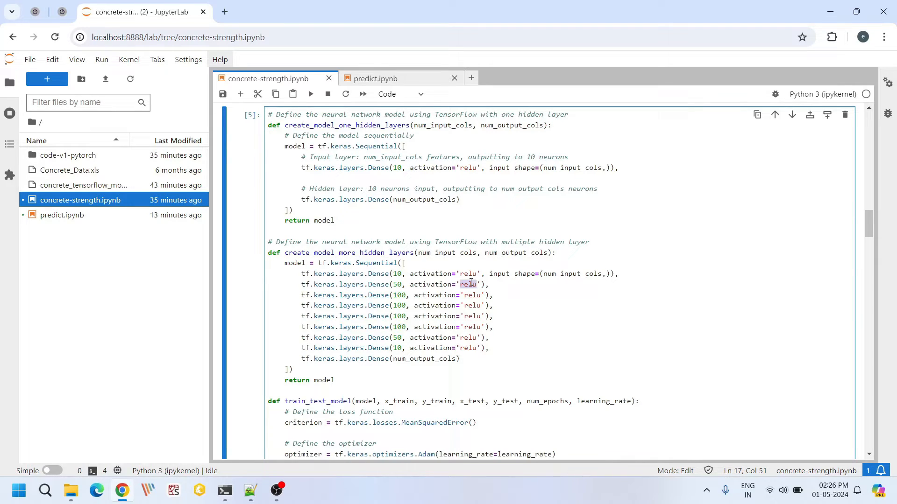
scroll("down", 3)
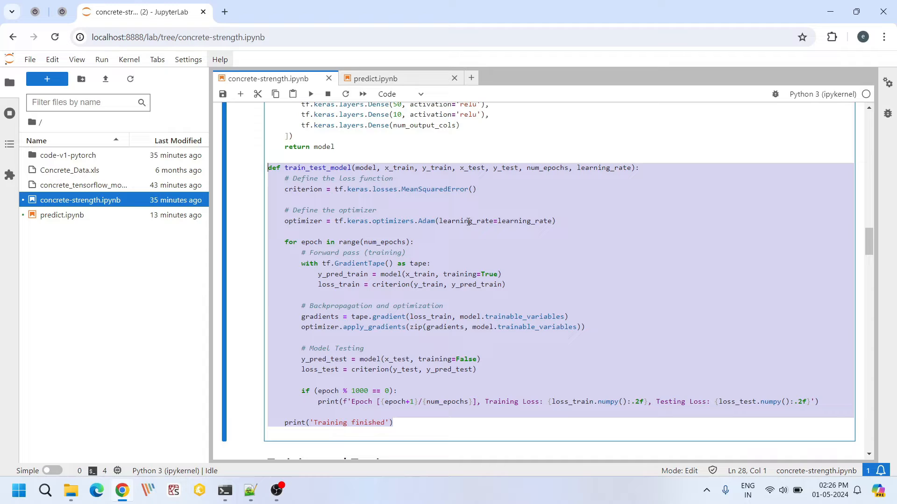
double_click(434, 189)
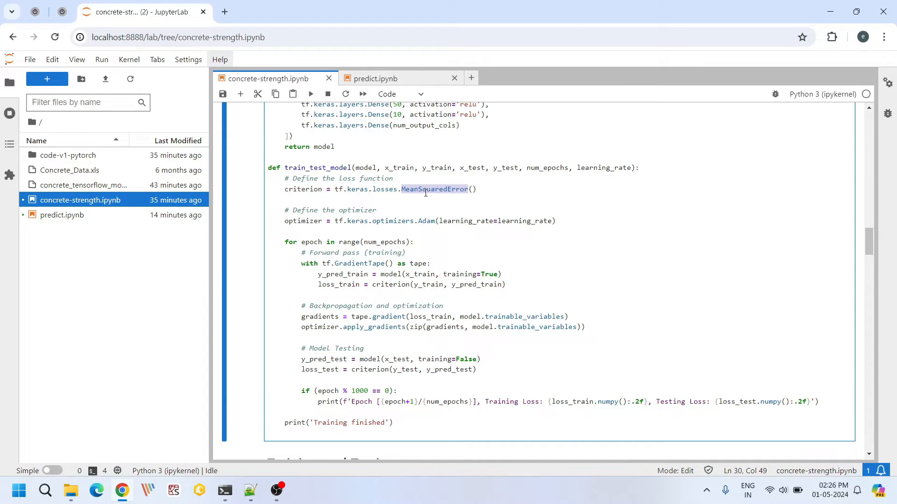
double_click(426, 221)
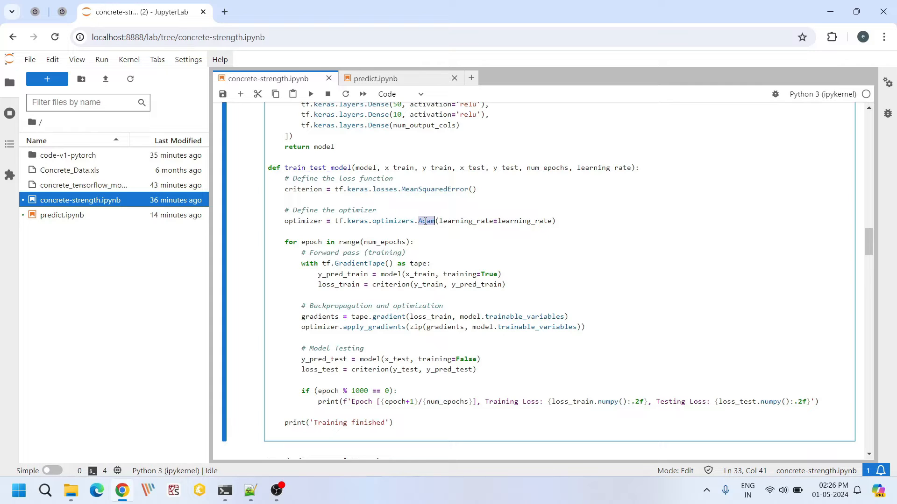
left_click_drag(301, 253, 505, 284)
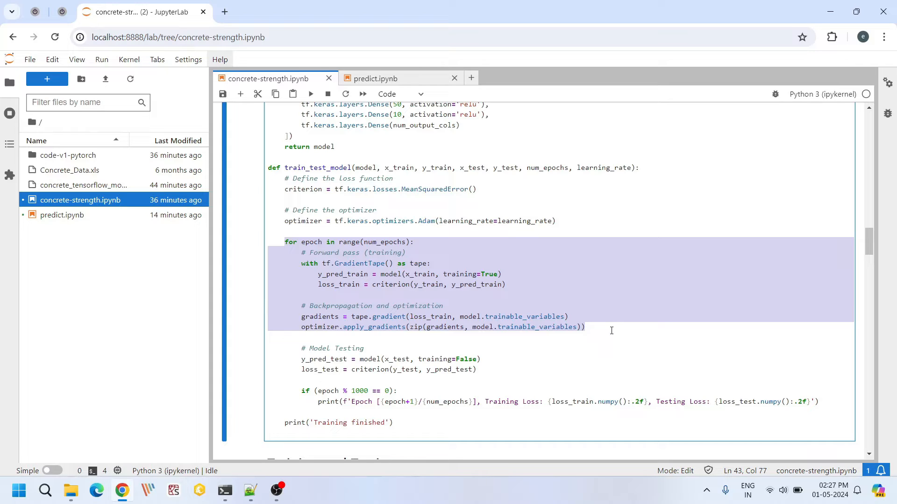
double_click(310, 241)
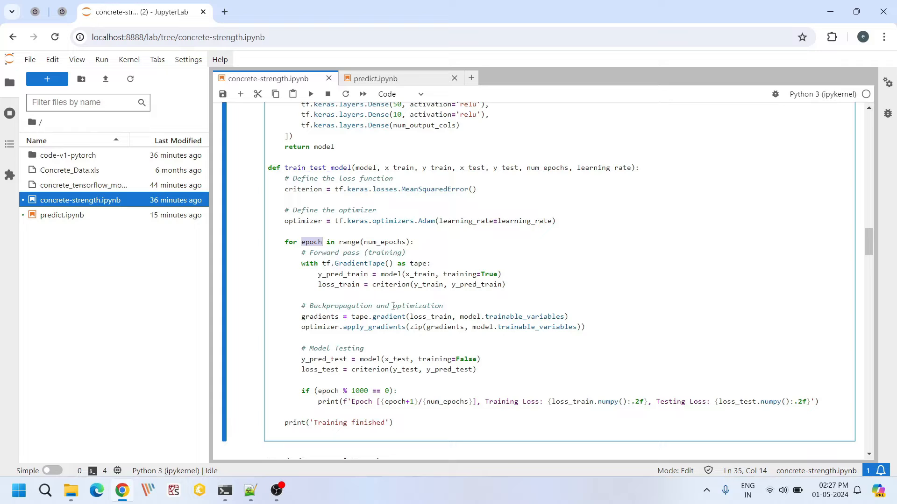
left_click(477, 370)
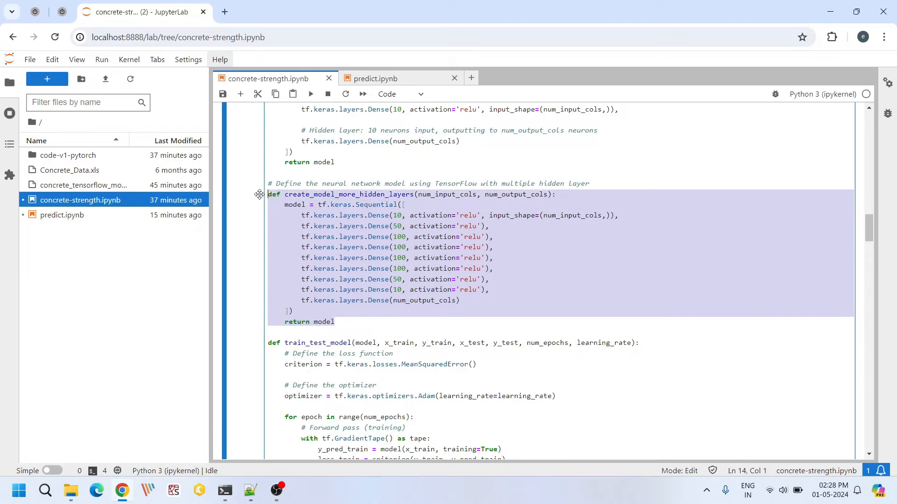
scroll("down", 3)
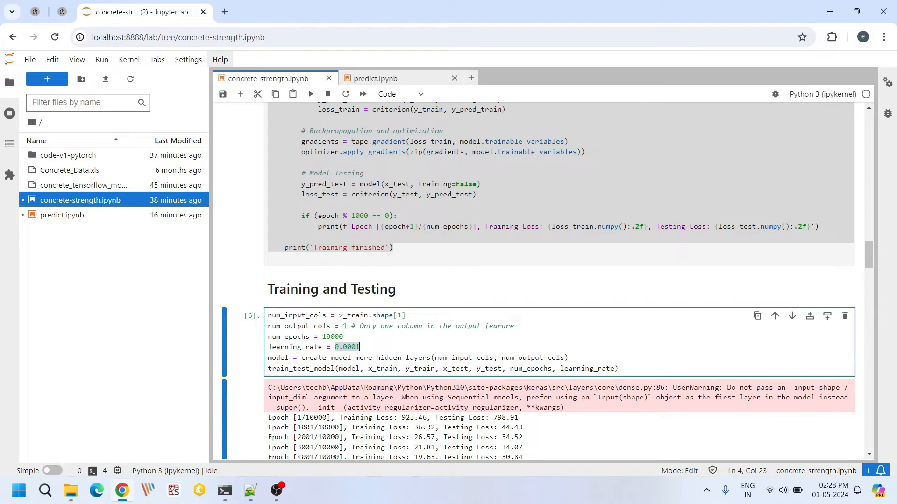
double_click(302, 368)
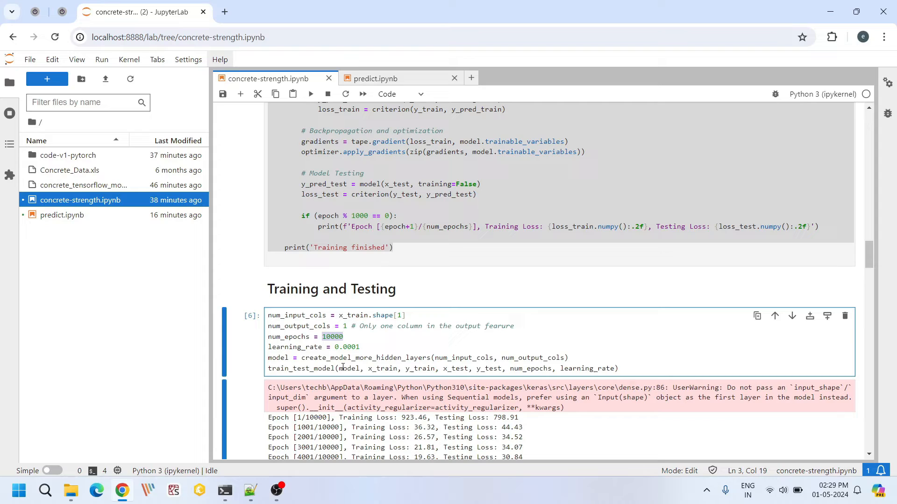
double_click(348, 368)
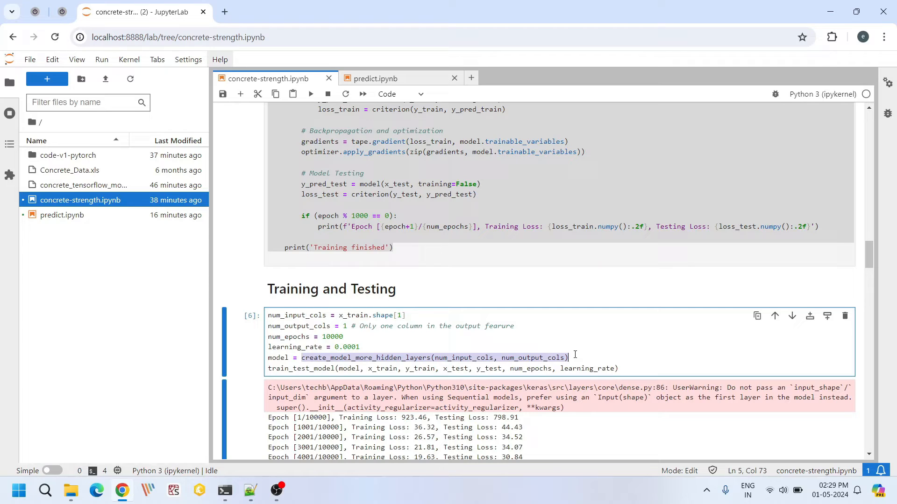
scroll("down", 3)
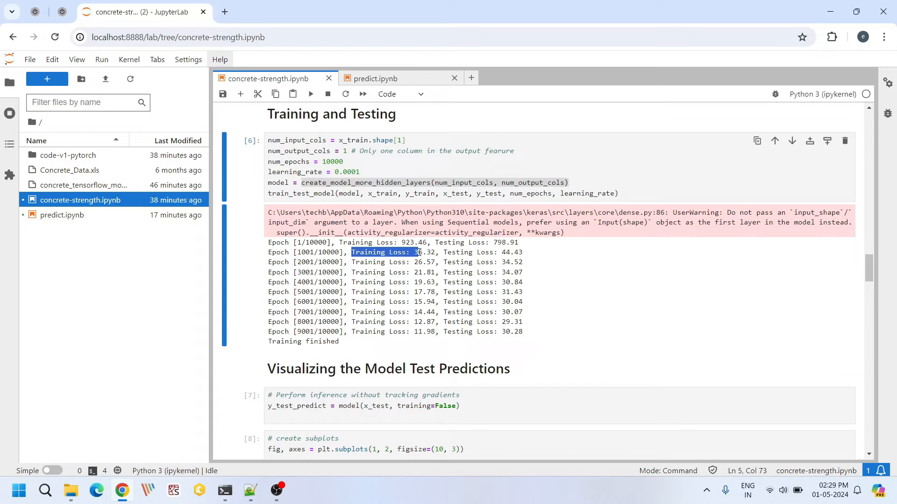
left_click_drag(418, 253, 521, 252)
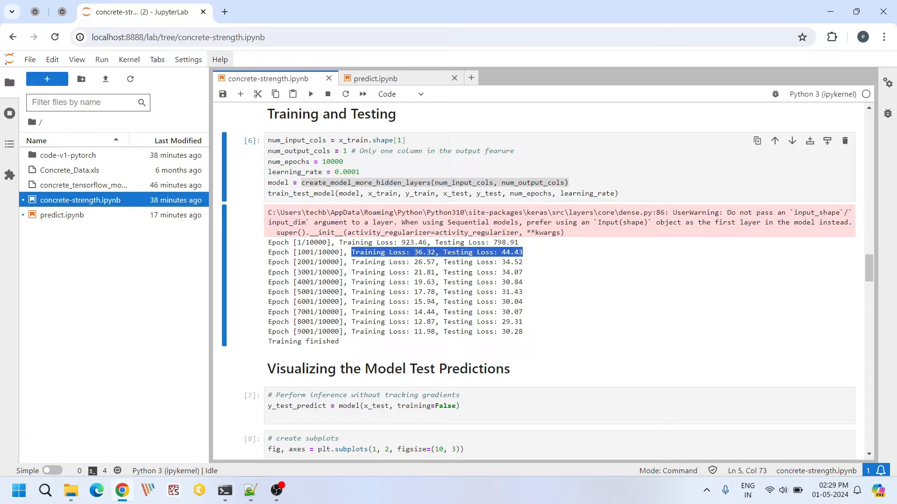
mouse_move(349, 260)
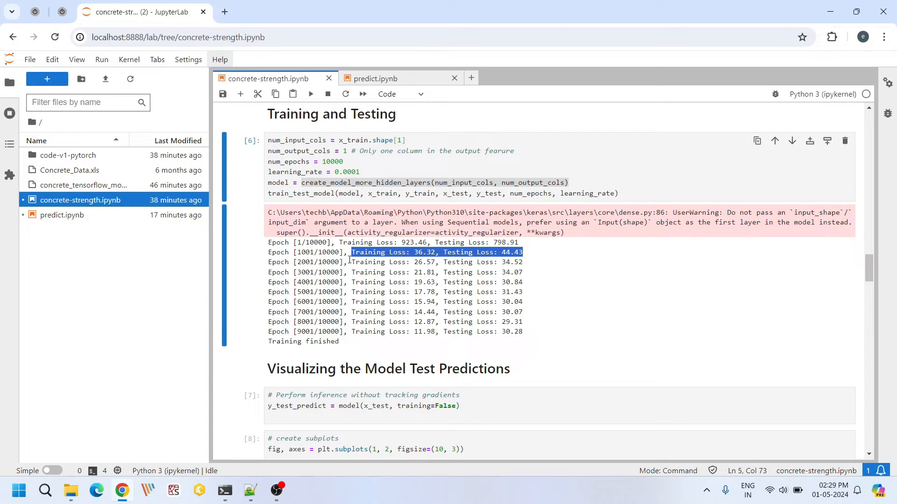
left_click_drag(350, 252, 537, 319)
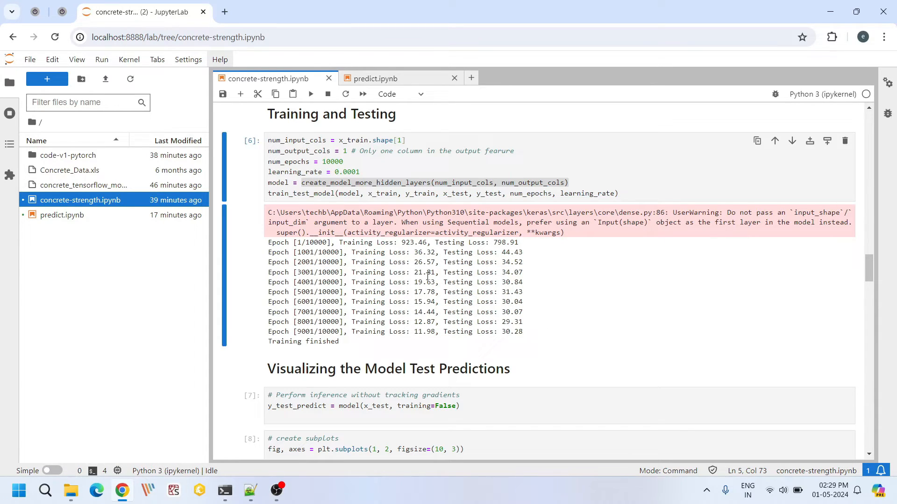
mouse_move(275, 333)
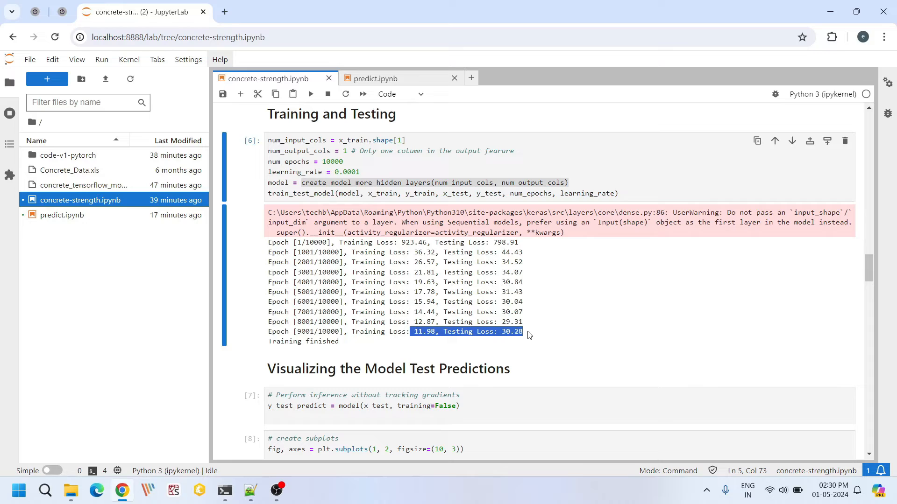
mouse_move(418, 325)
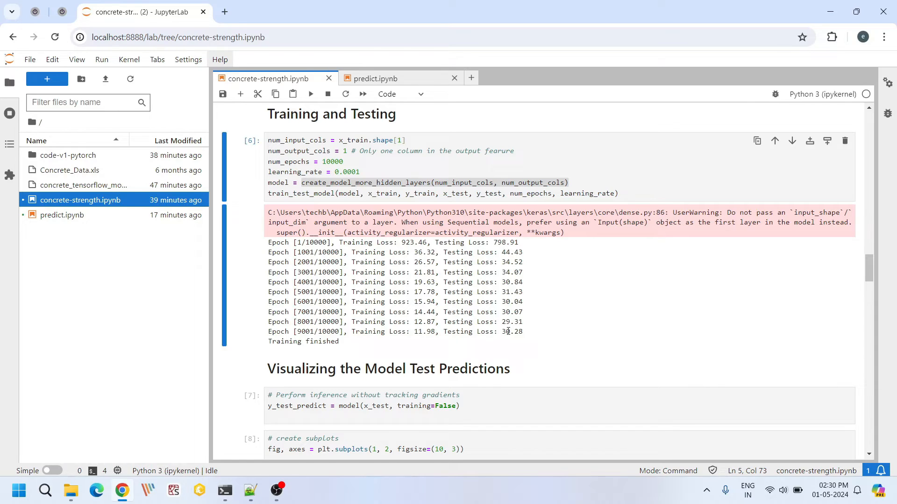
scroll("down", 3)
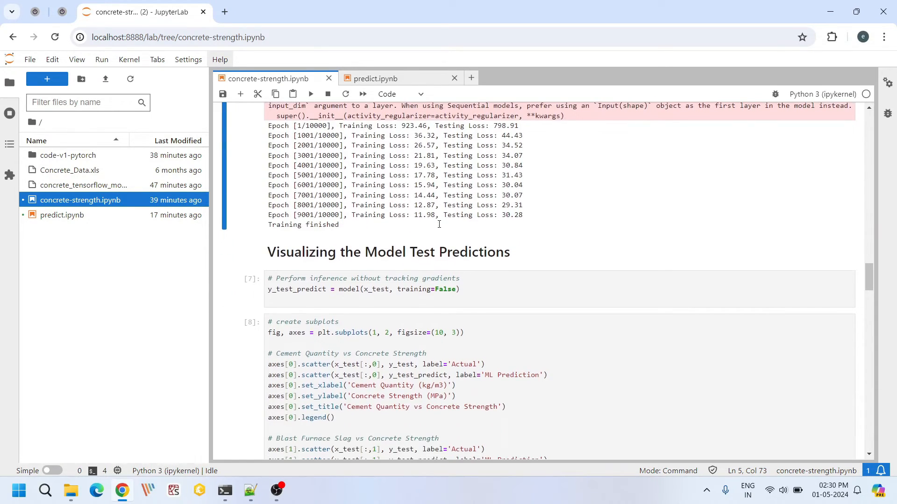
left_click(306, 289)
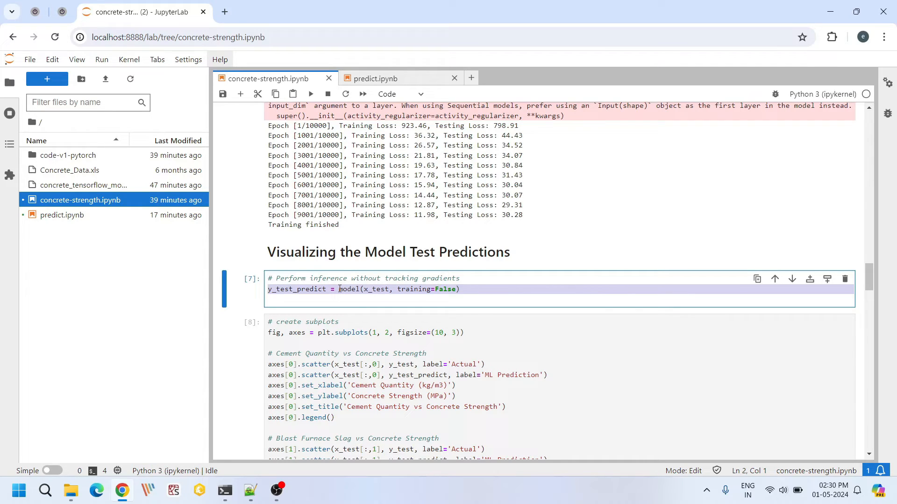
left_click(372, 289)
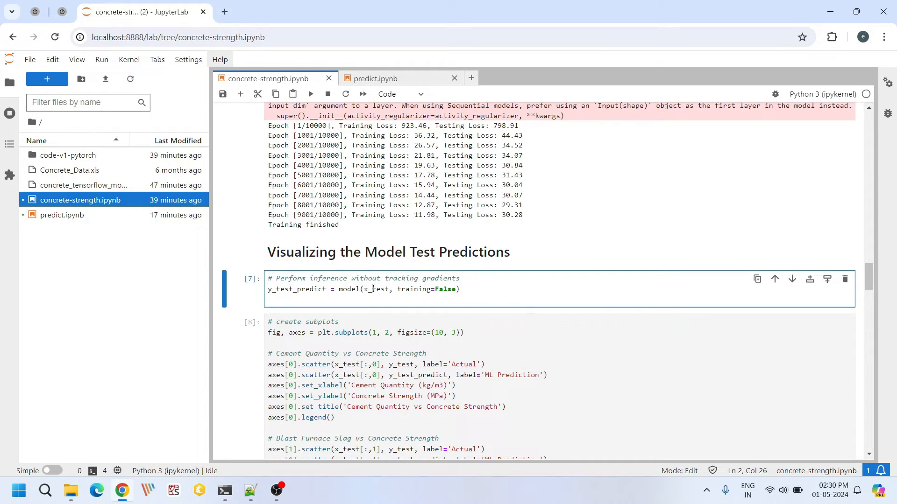
double_click(377, 289)
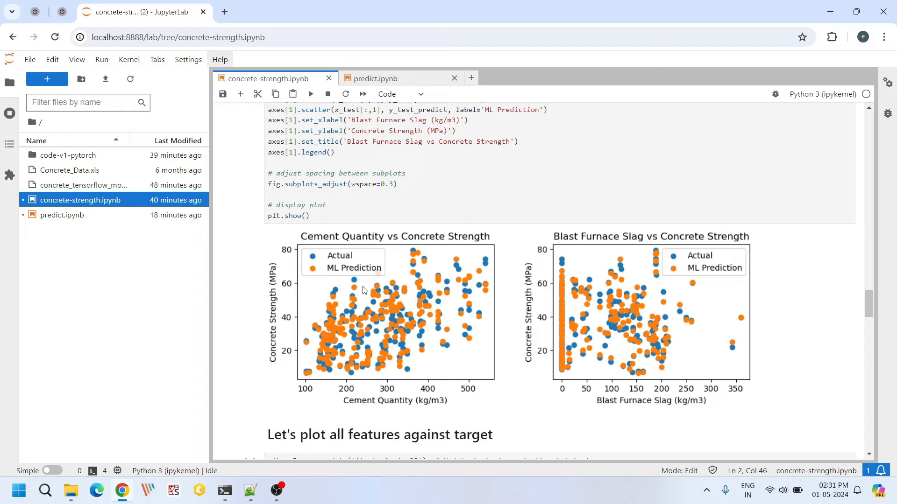
mouse_move(438, 285)
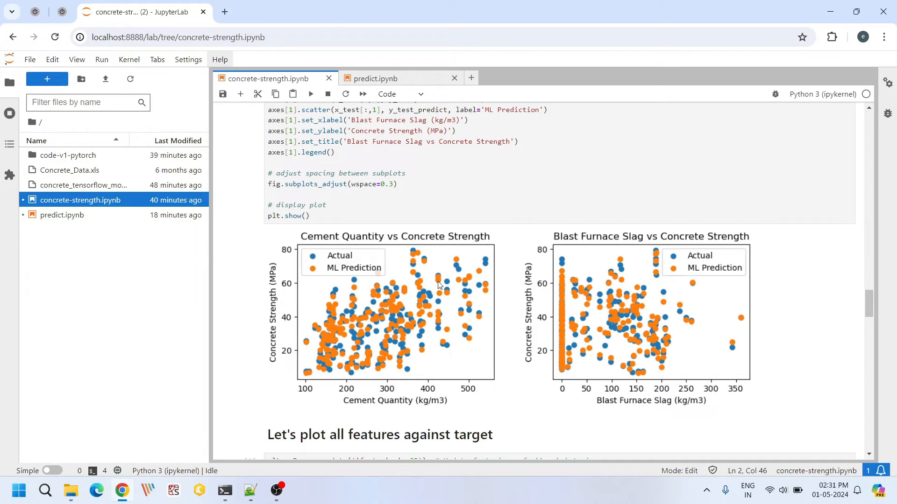
mouse_move(409, 320)
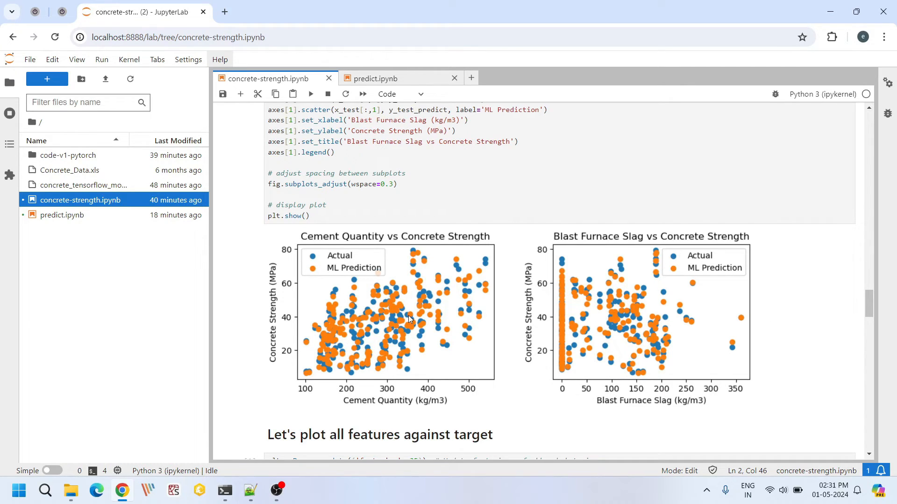
mouse_move(470, 318)
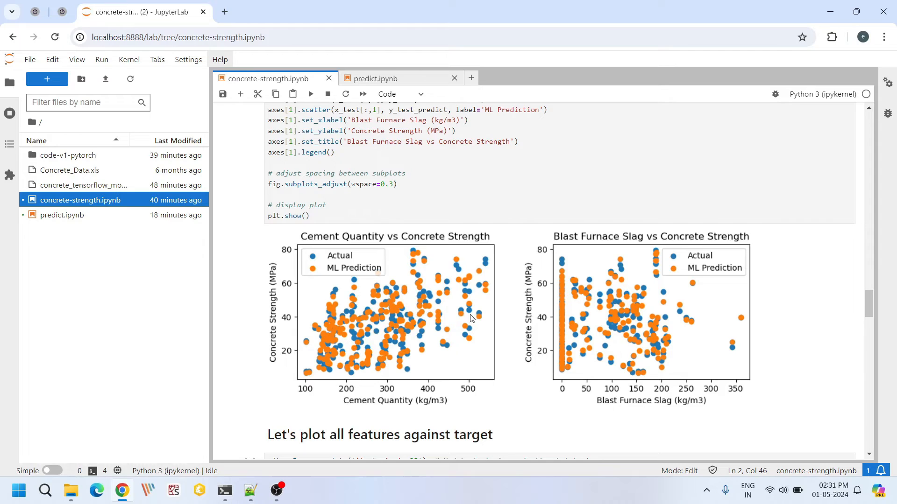
scroll("down", 3)
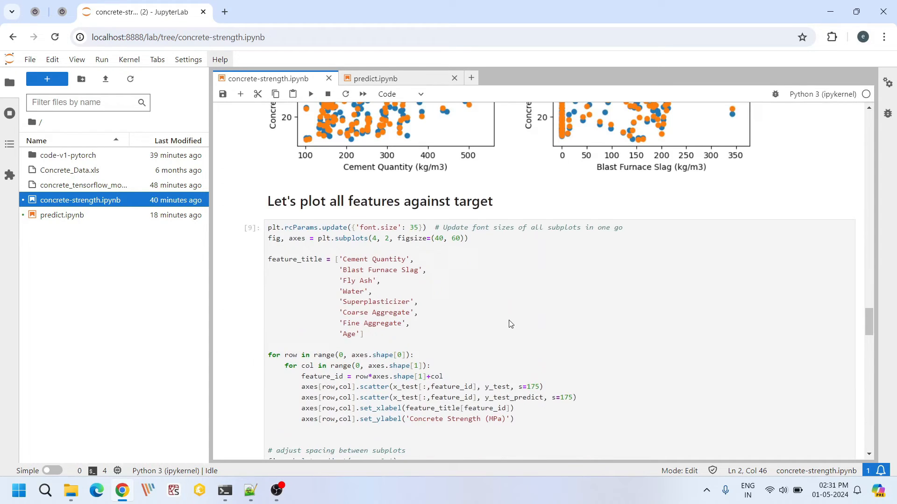
scroll("down", 3)
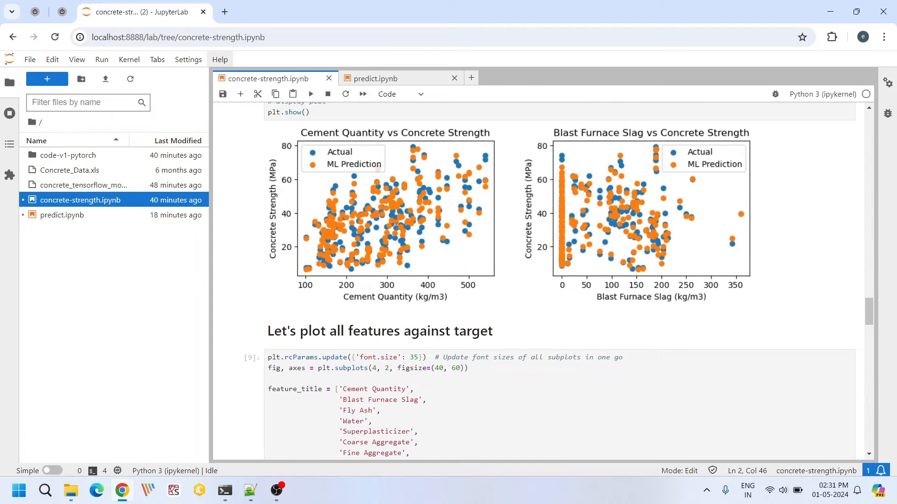
scroll("down", 3)
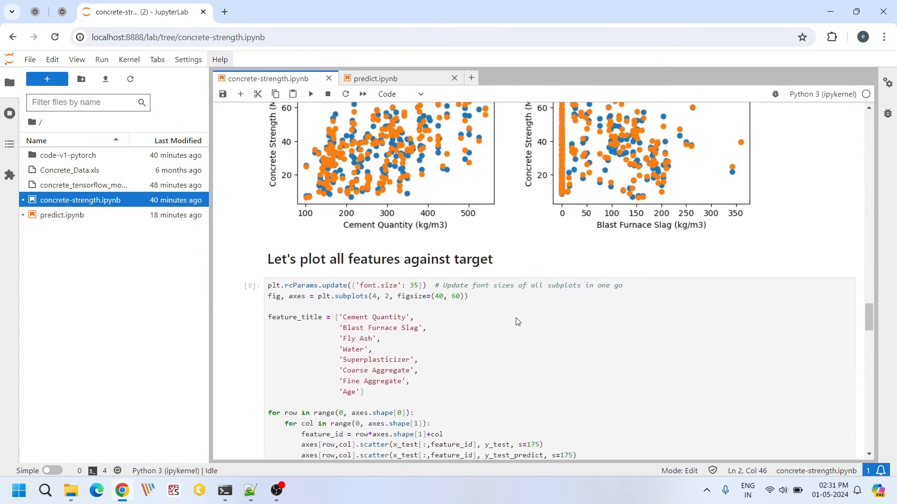
scroll("down", 3)
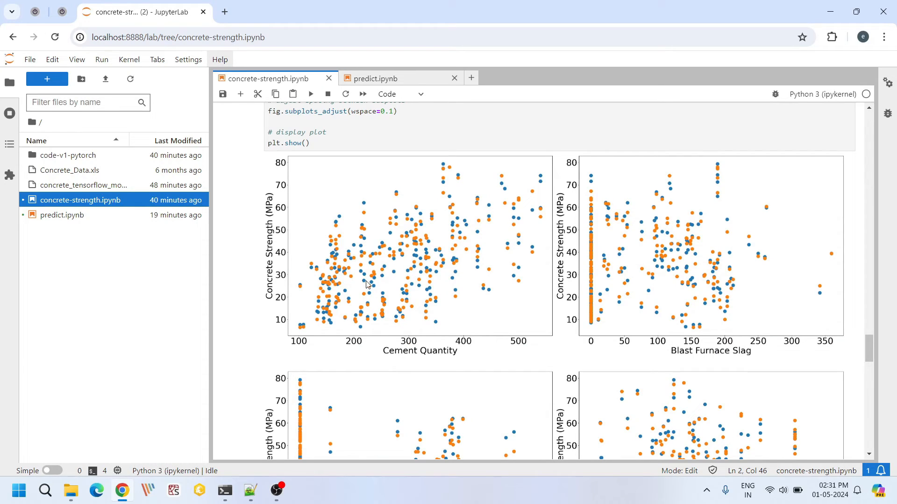
mouse_move(656, 322)
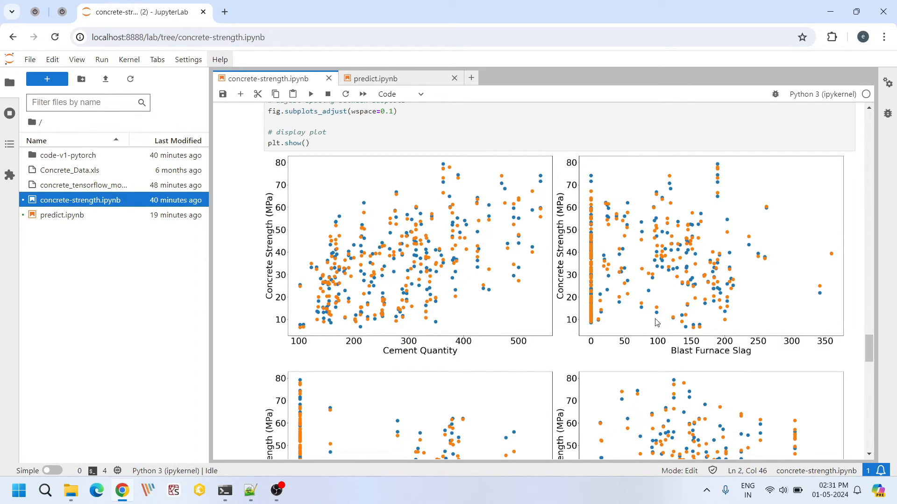
mouse_move(648, 293)
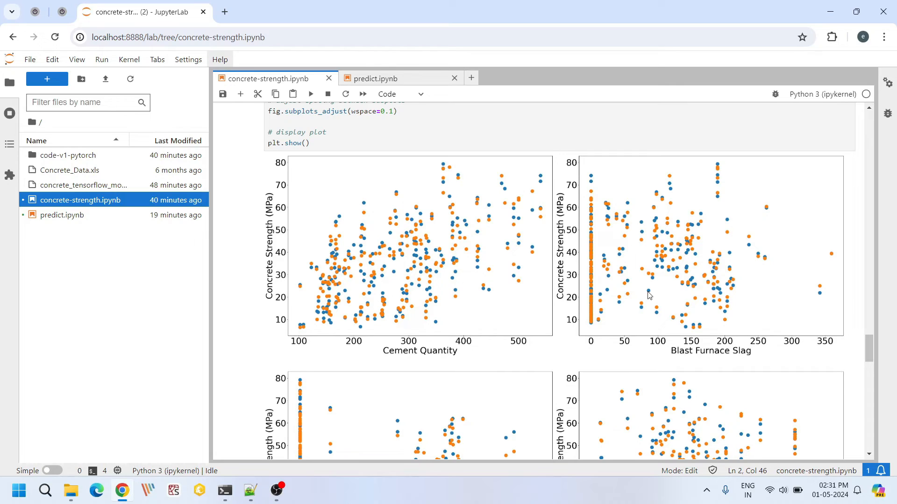
scroll("down", 3)
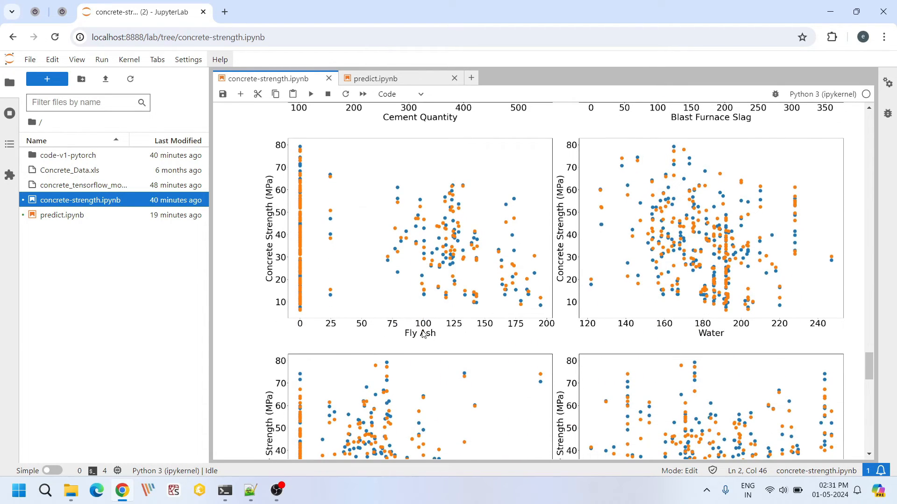
mouse_move(691, 335)
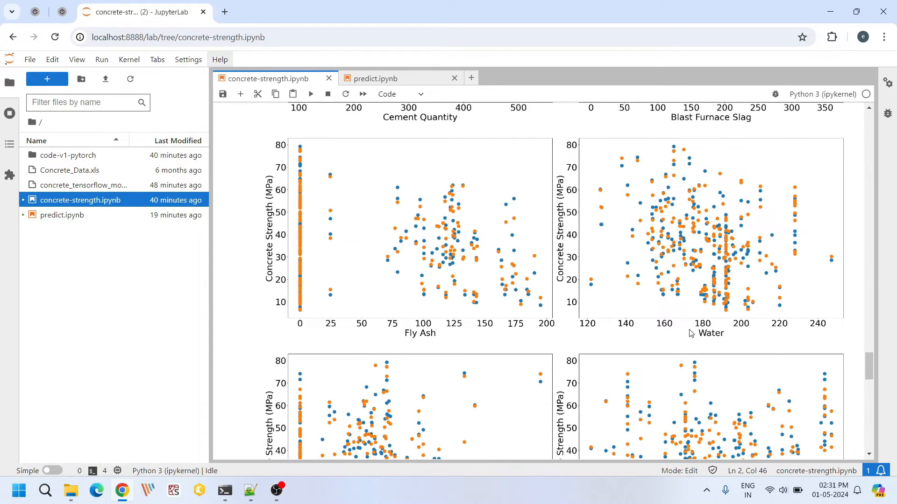
scroll("down", 3)
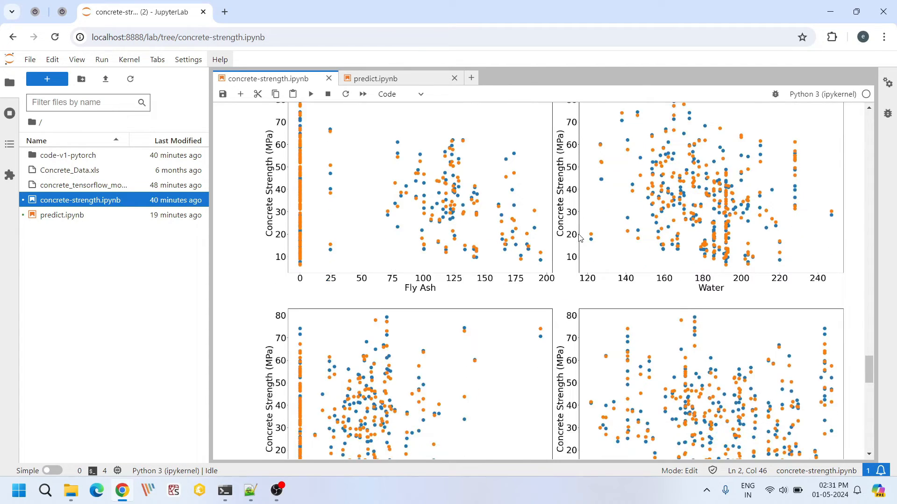
scroll("down", 3)
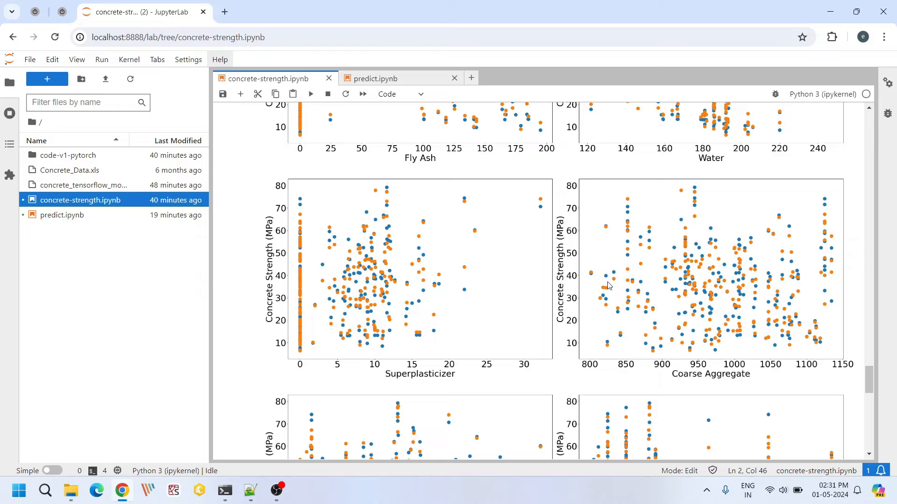
scroll("down", 3)
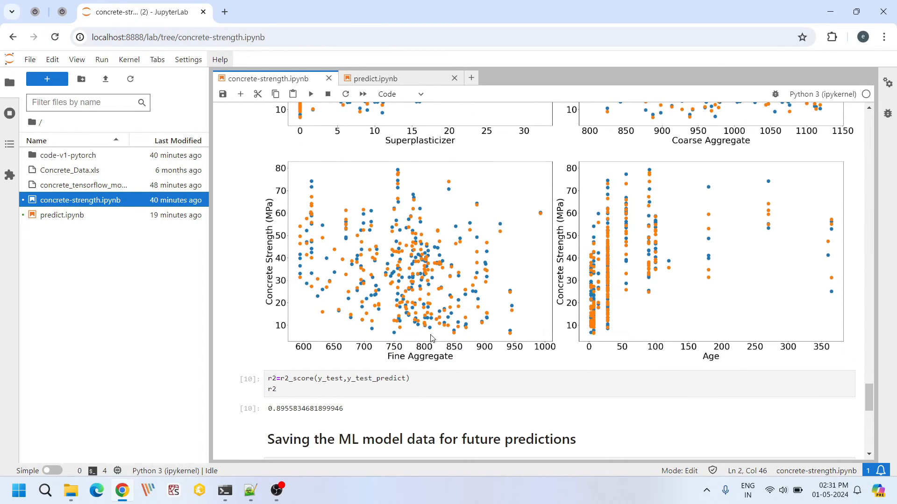
mouse_move(394, 278)
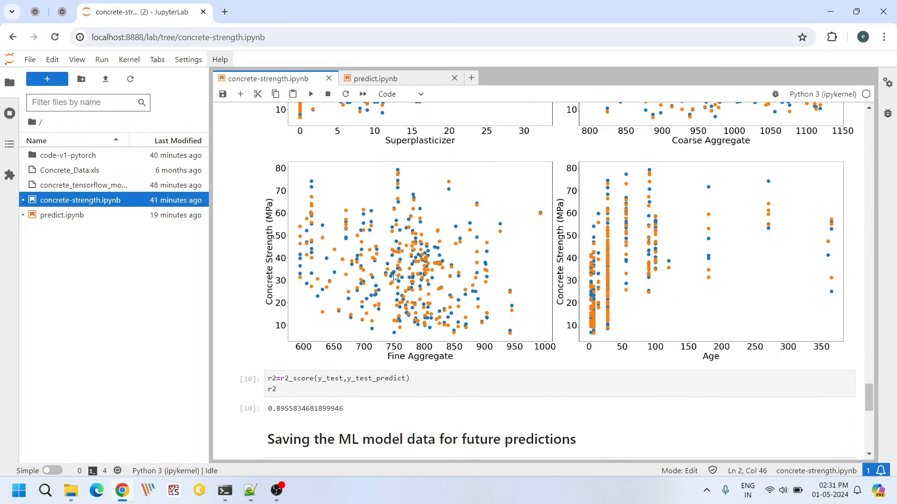
scroll("up", 3)
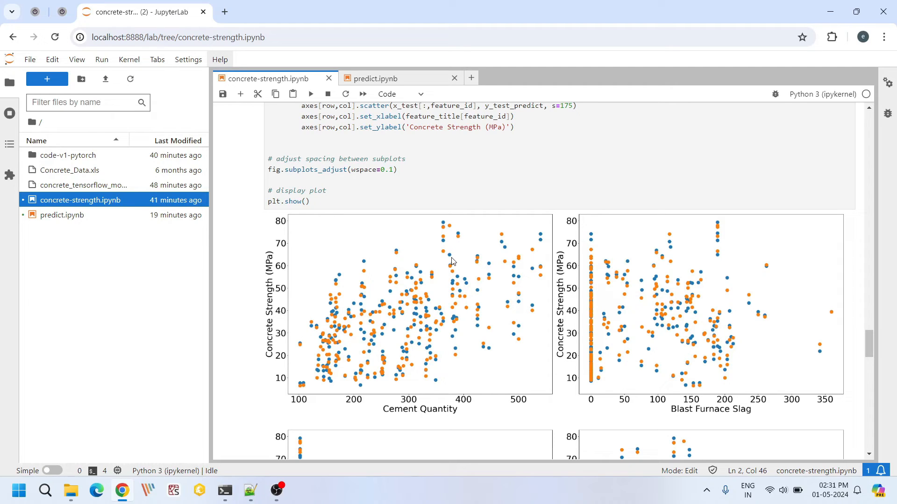
mouse_move(595, 254)
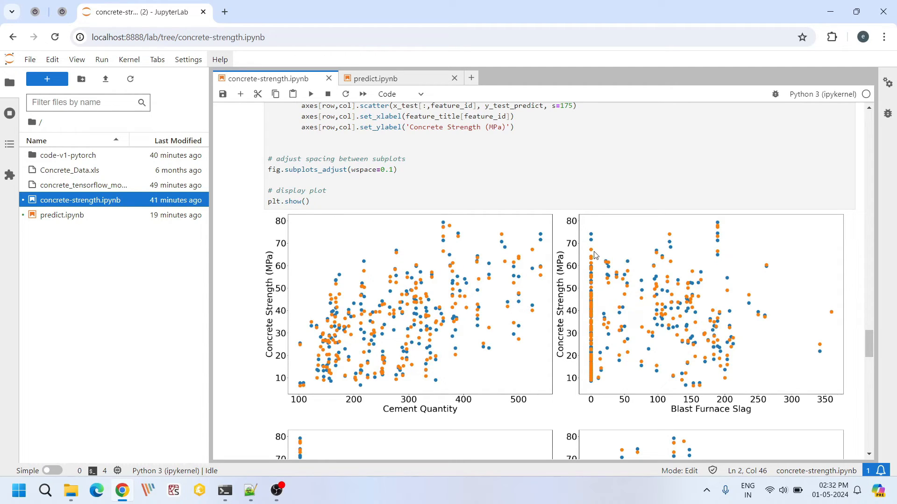
mouse_move(768, 264)
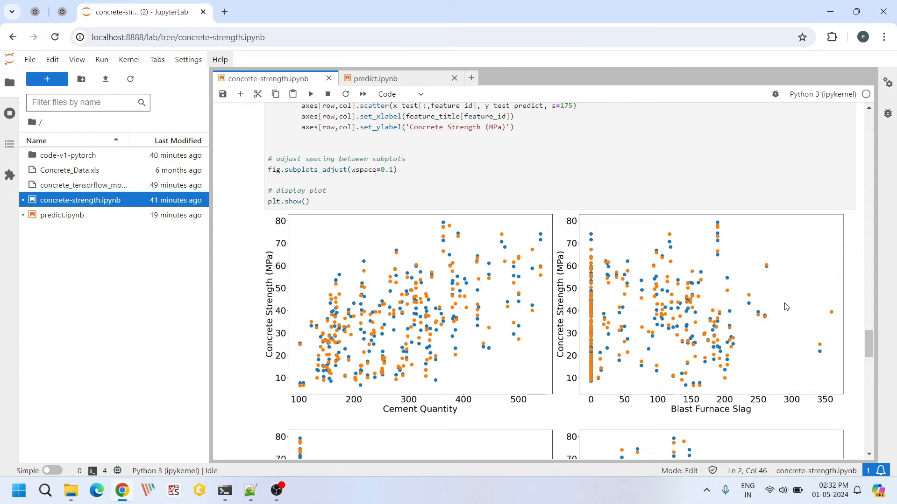
mouse_move(729, 317)
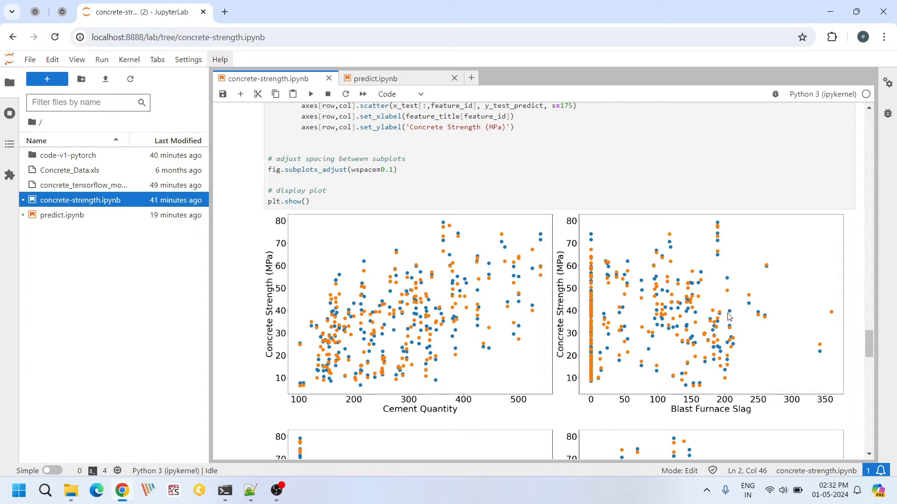
scroll("down", 3)
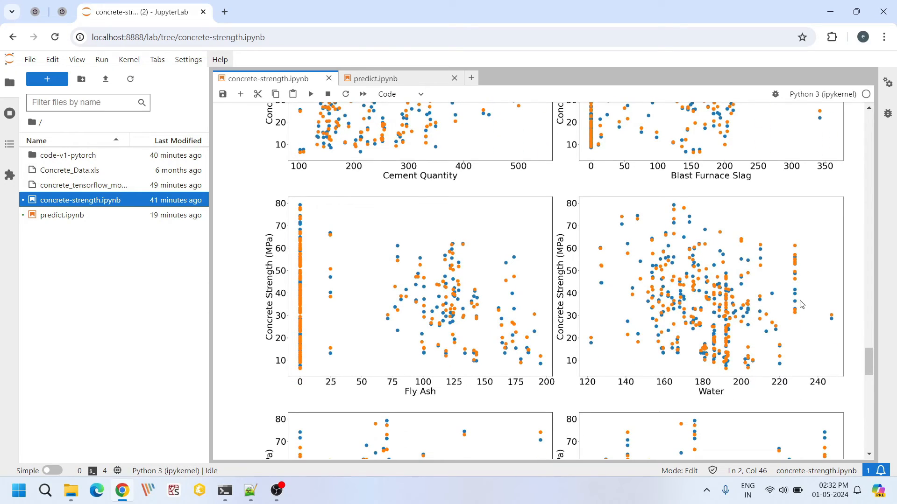
scroll("down", 3)
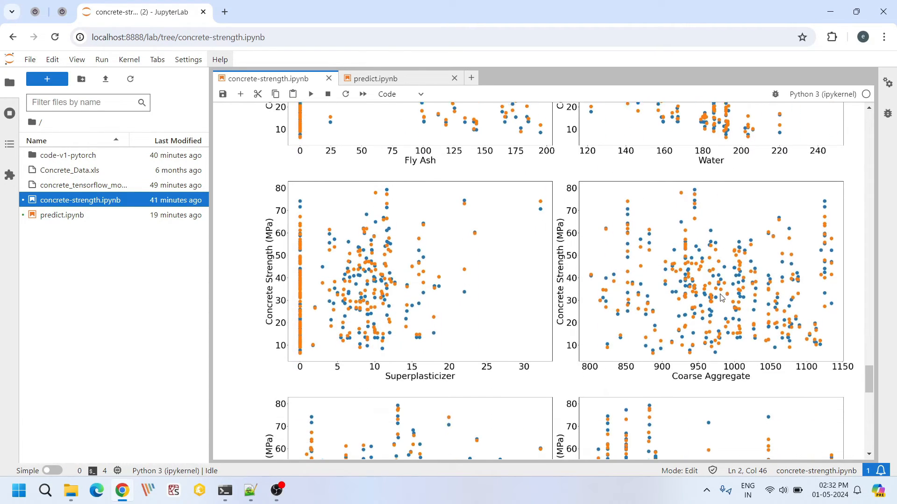
scroll("down", 3)
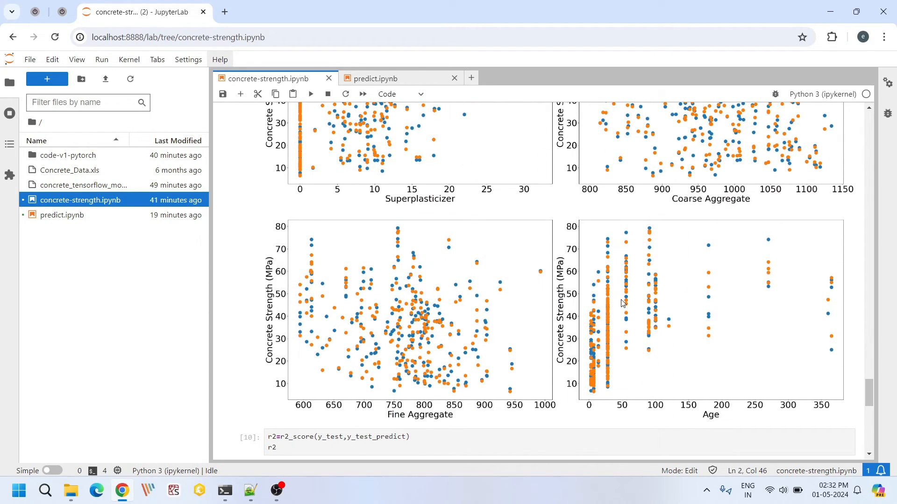
mouse_move(690, 292)
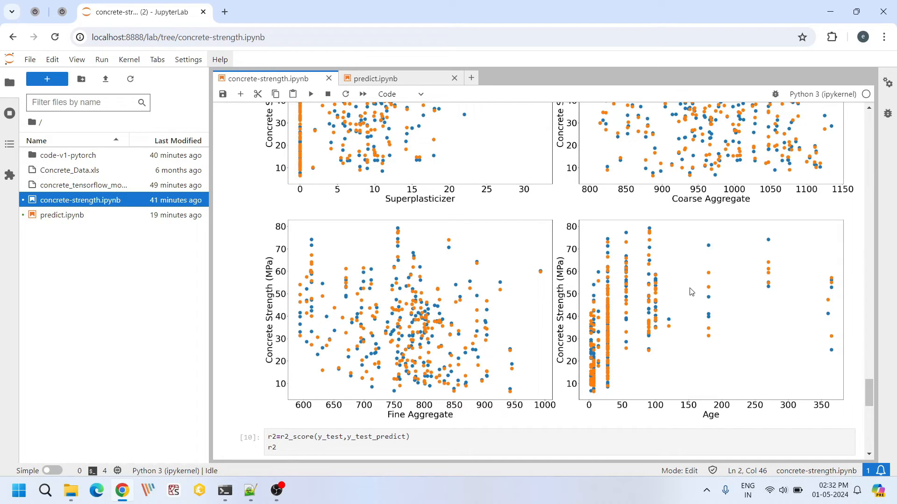
mouse_move(706, 265)
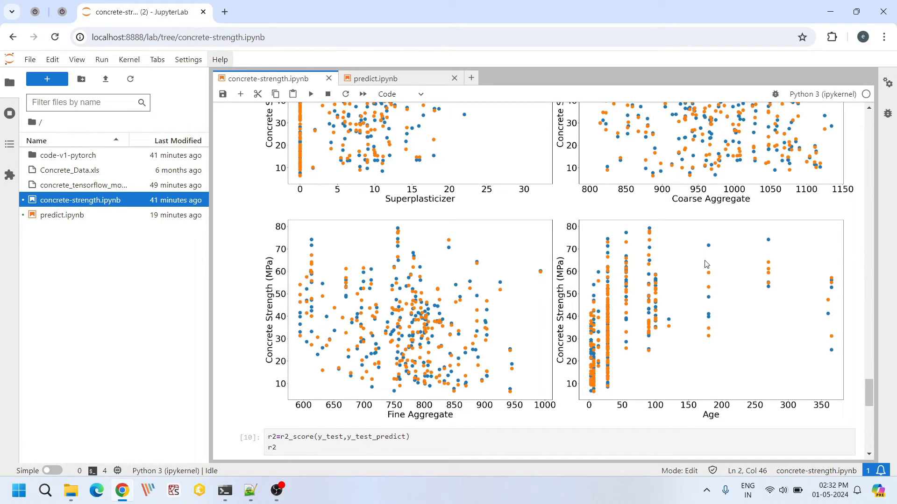
mouse_move(725, 254)
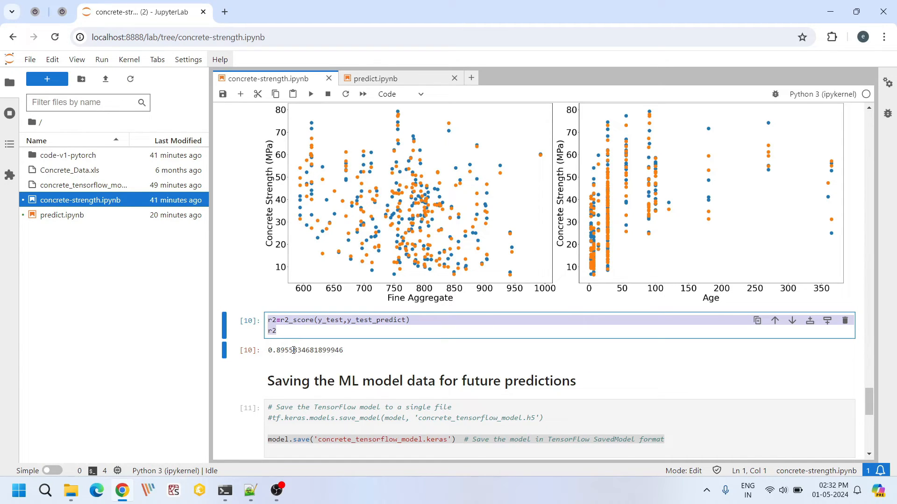
scroll("down", 3)
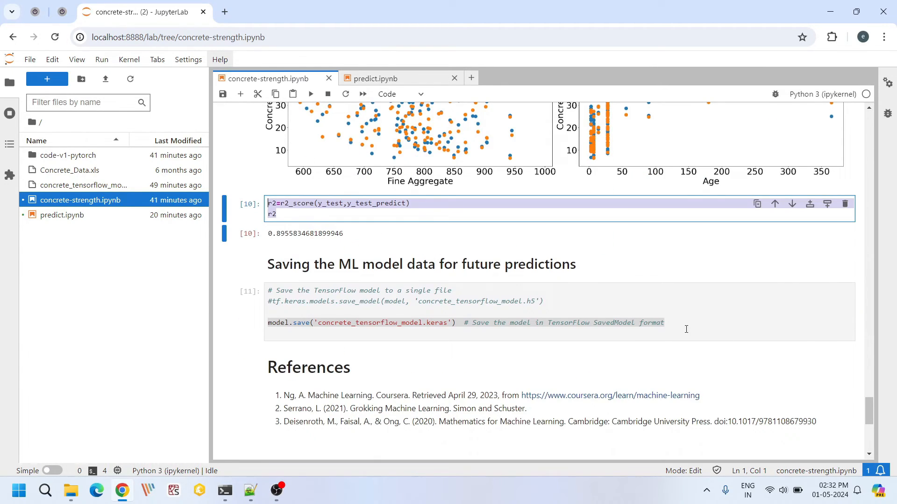
double_click(652, 322)
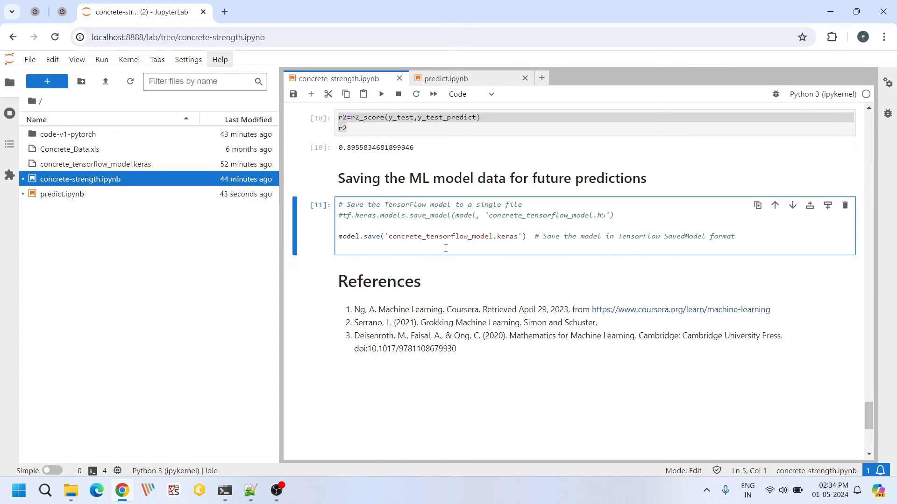
Switch to predict.ipynb and open code-v1-pytorch/predict.ipynb predicting 55.5882 MPa
left_click(447, 78)
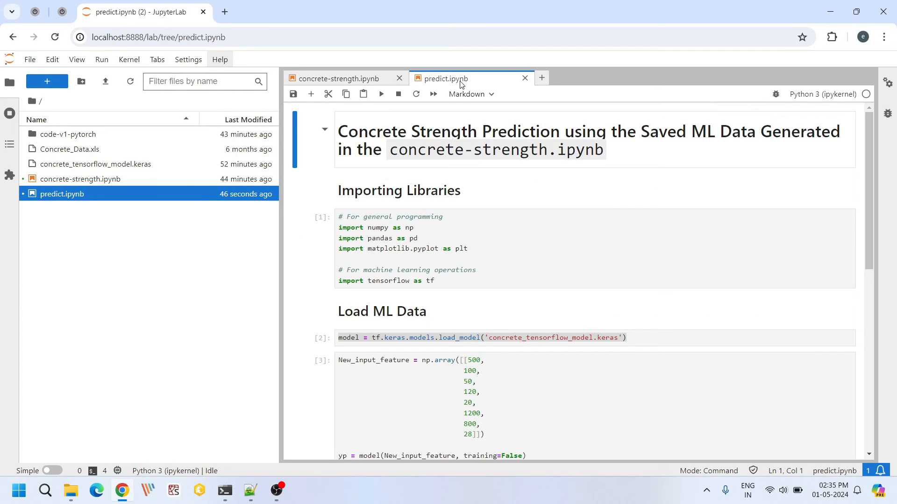
mouse_move(442, 219)
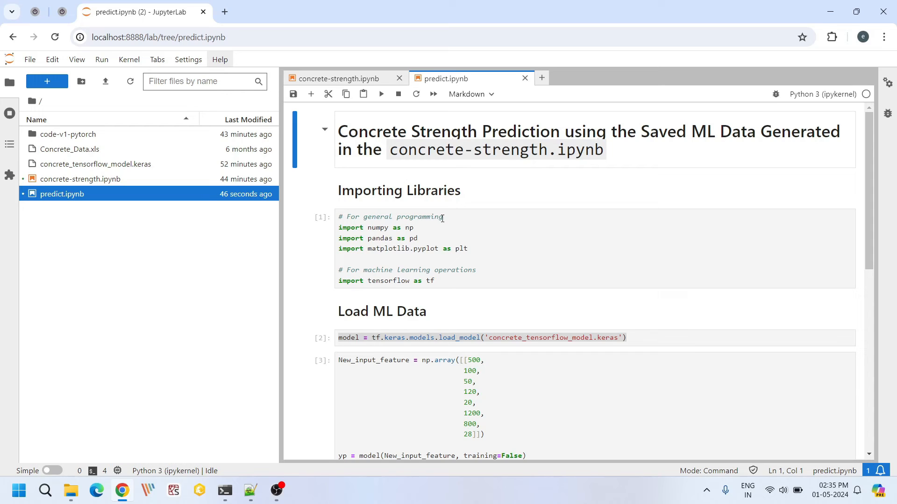
double_click(458, 337)
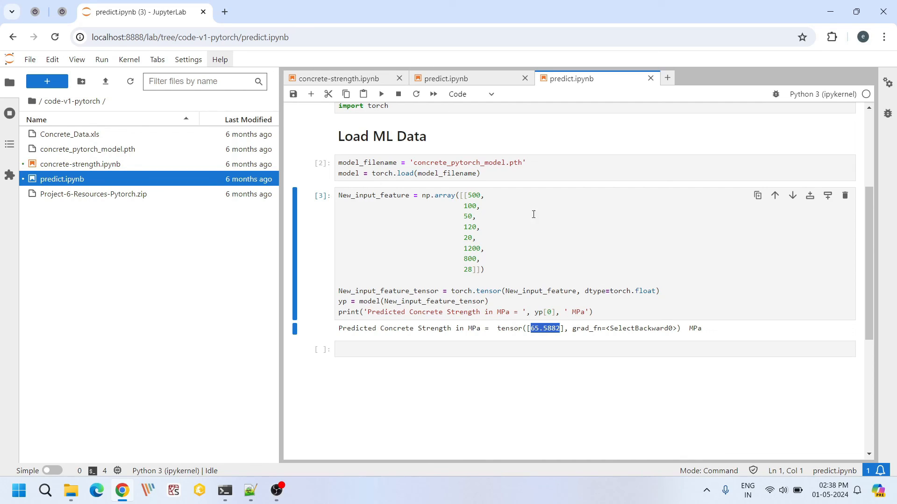
Return to the TensorFlow predict.ipynb tab showing its 80.02343 MPa prediction
left_click(447, 78)
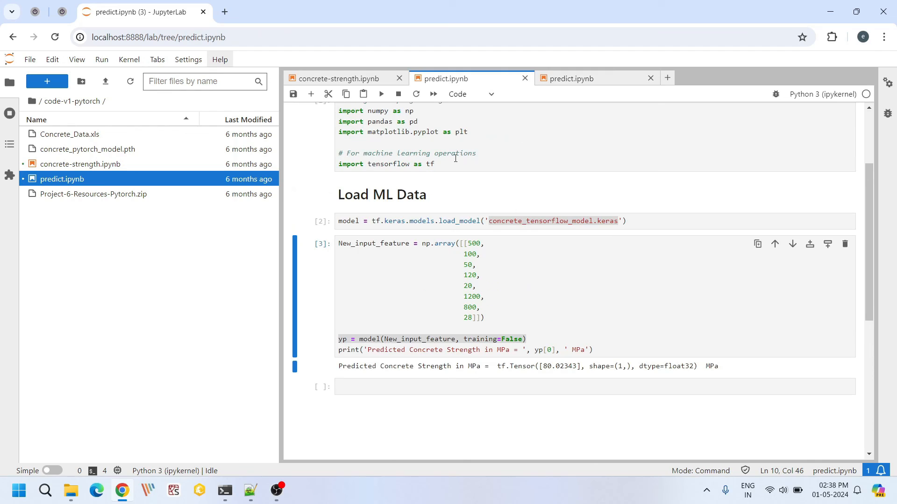
mouse_move(561, 241)
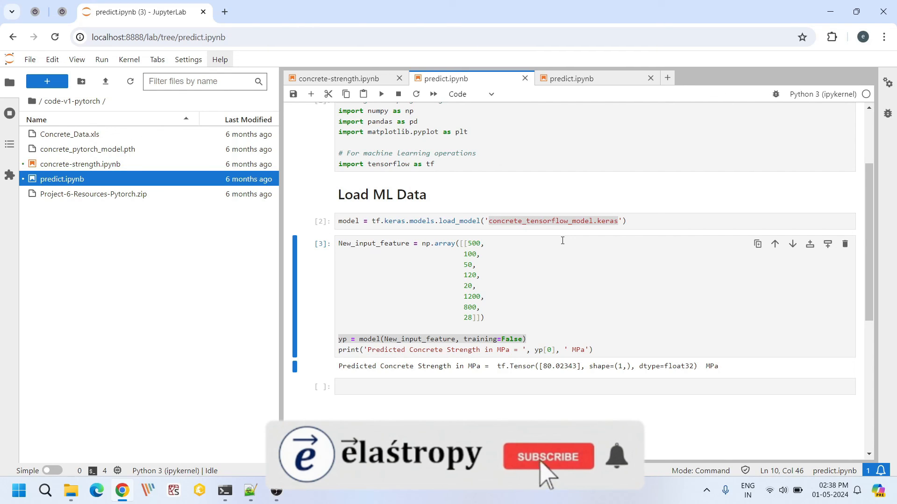
left_click(548, 457)
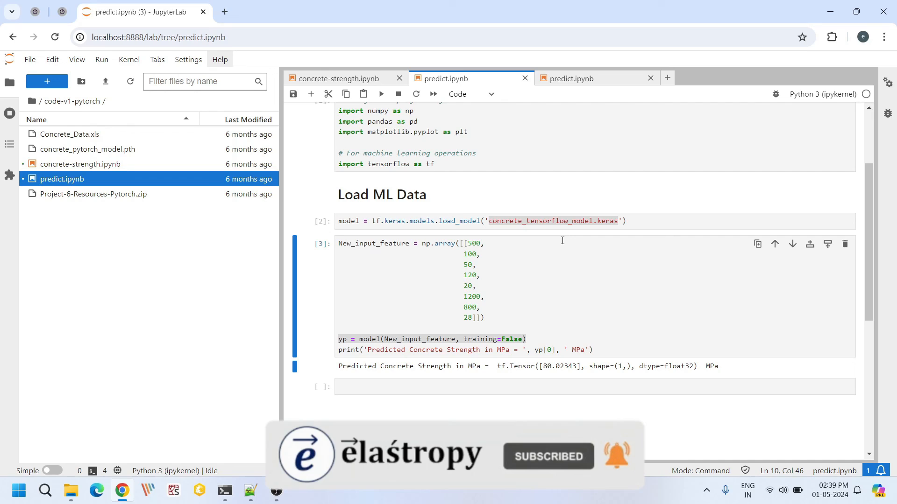